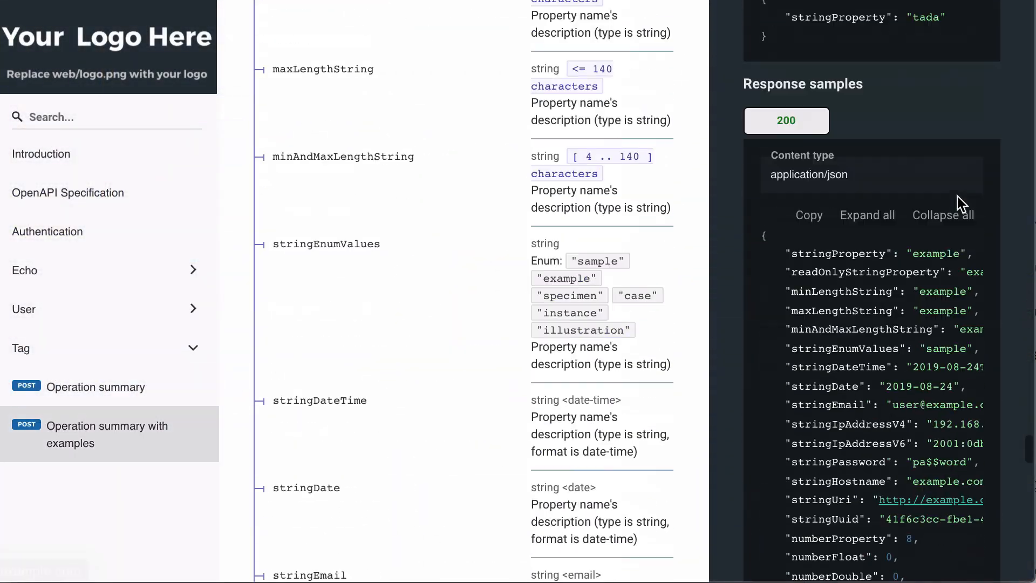
# Step: Scroll the reference docs to the Authentication section showing api_key and basic_auth
pyautogui.scroll(-3)
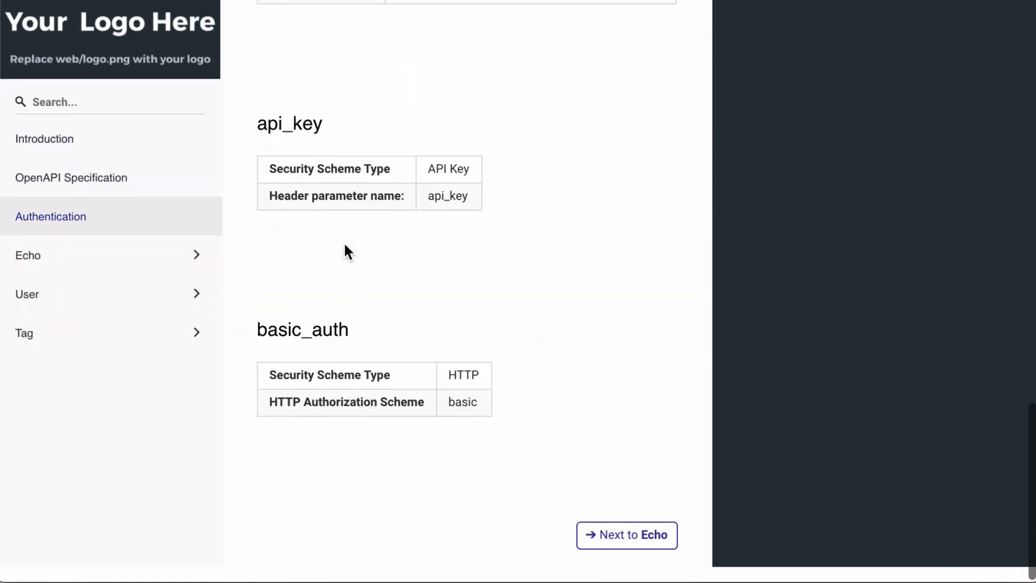
# Step: Browse the User section's Get user and Updated user operations, then jump to Echo
pyautogui.click(27, 294)
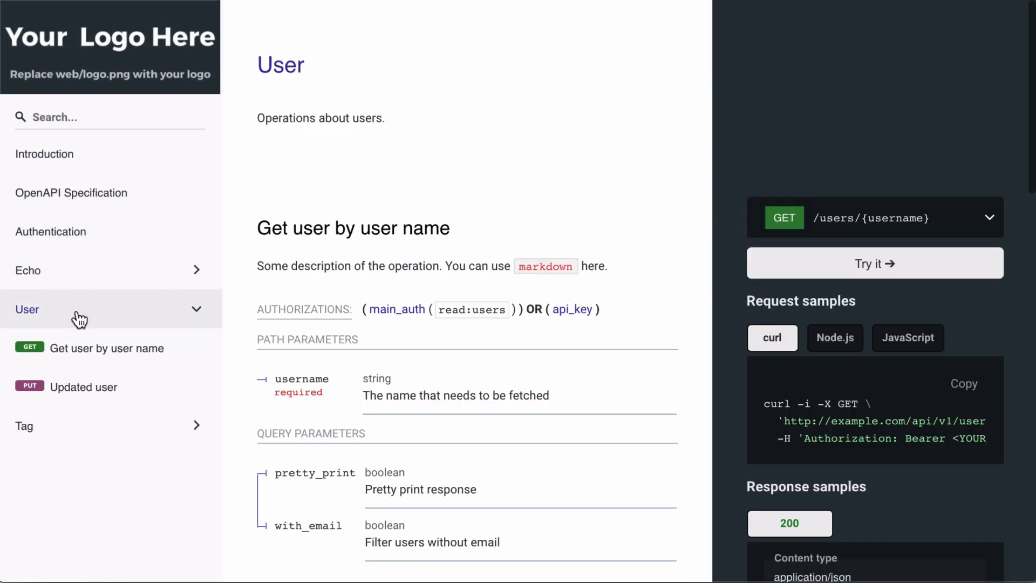
pyautogui.scroll(-3)
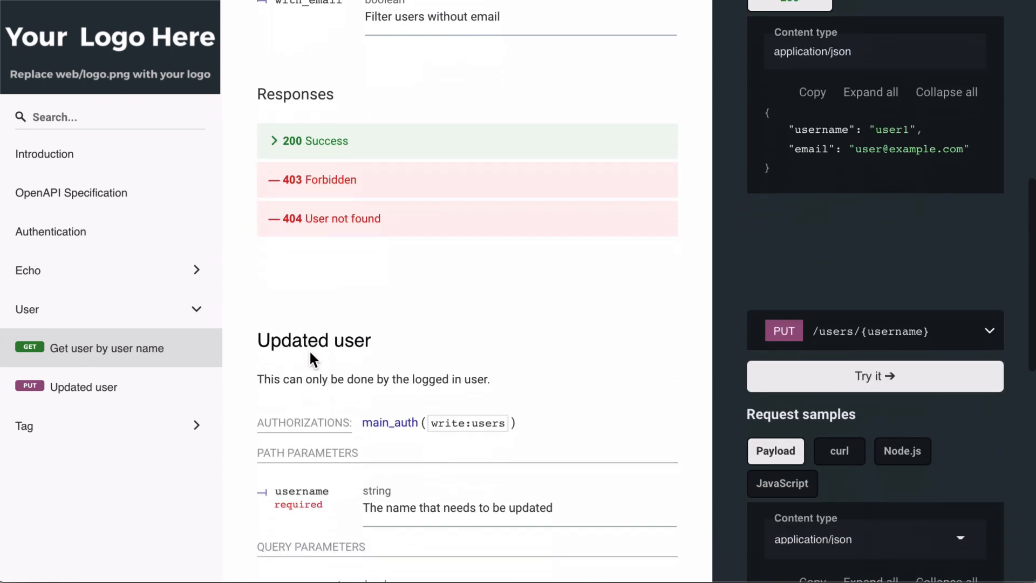
pyautogui.scroll(-3)
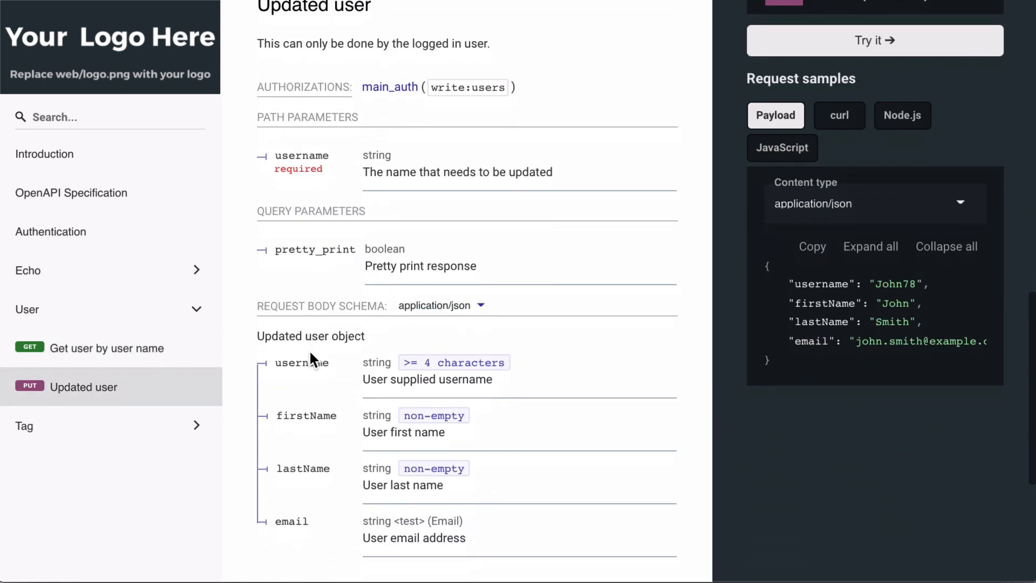
pyautogui.scroll(-3)
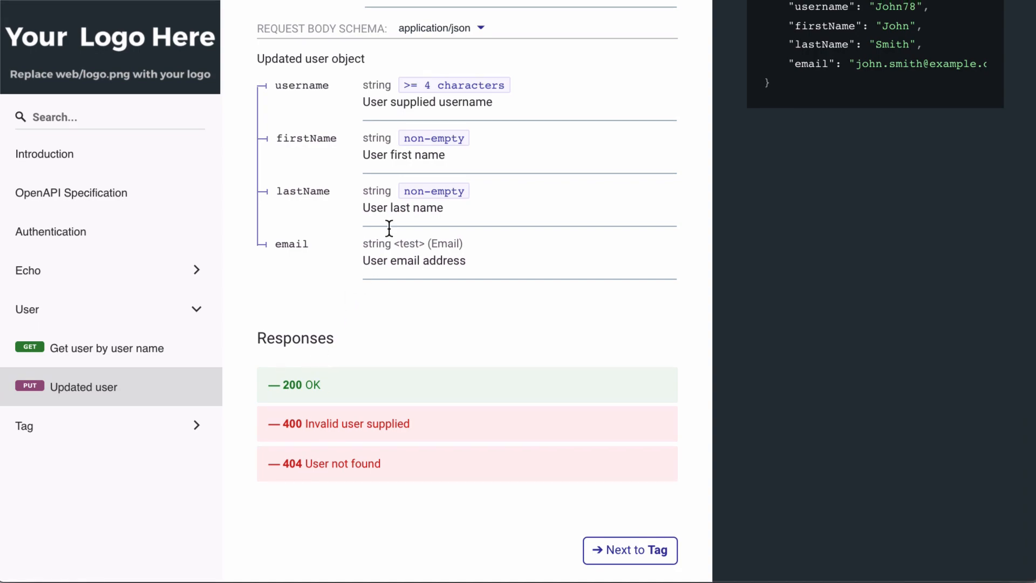
pyautogui.click(27, 270)
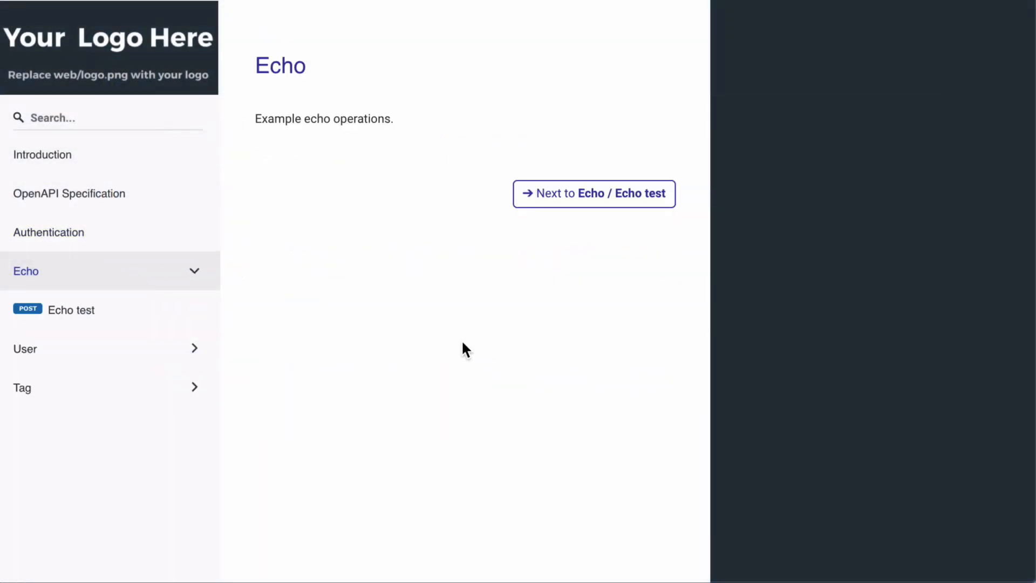
pyautogui.moveTo(112, 311)
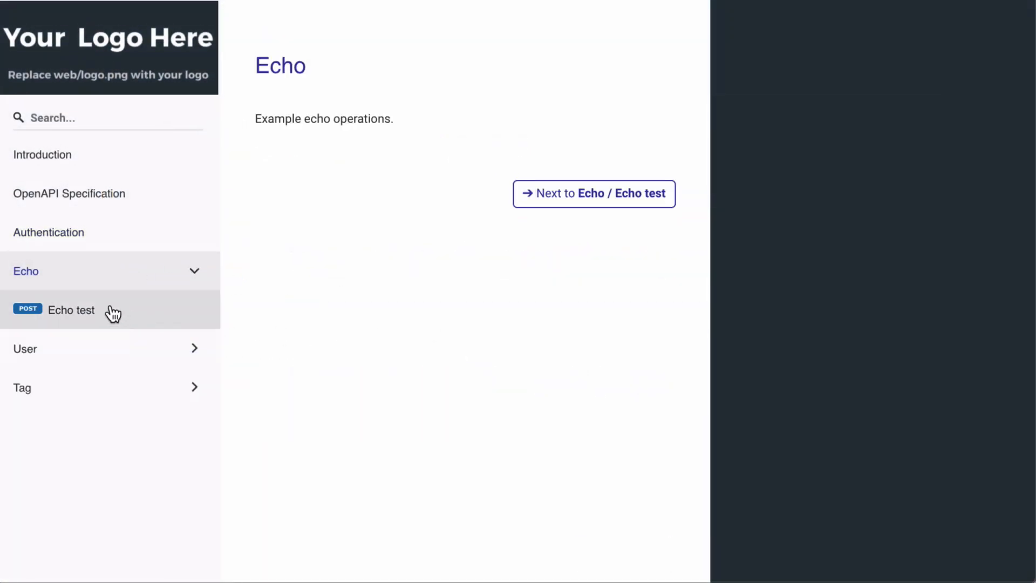
# Step: Open User, select the Updated user operation, and view its Responses list
pyautogui.click(26, 348)
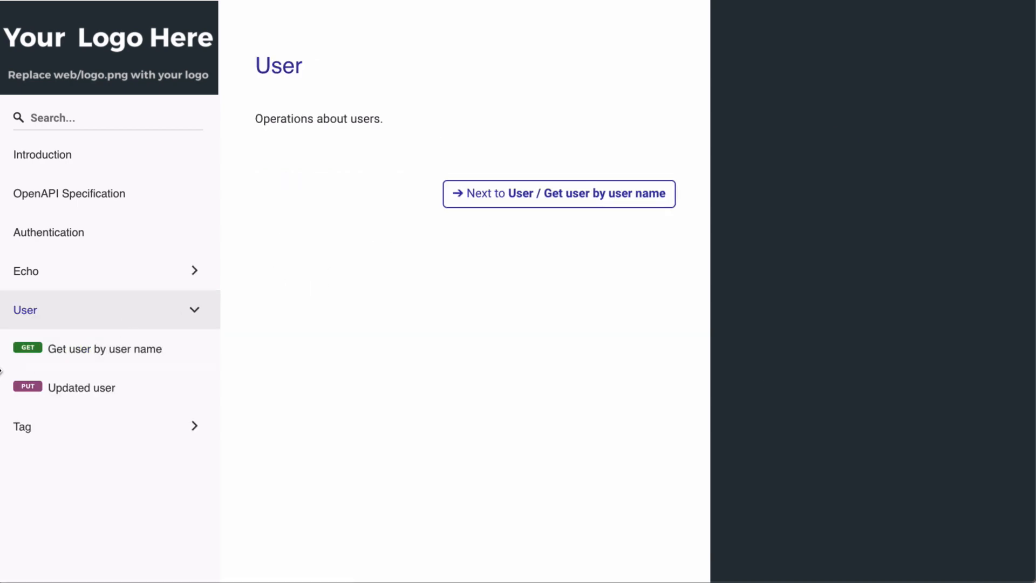
pyautogui.click(559, 194)
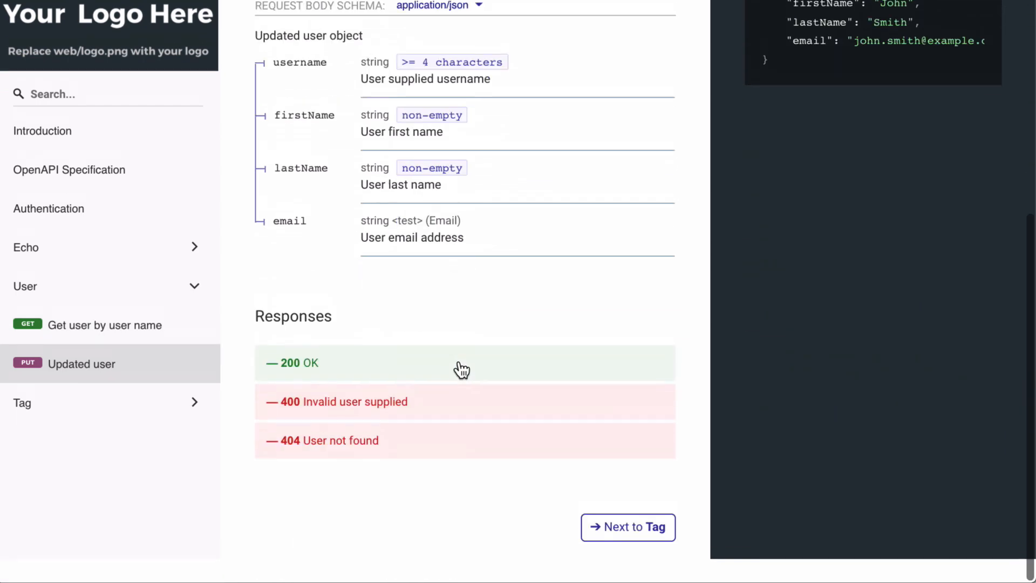
pyautogui.click(627, 527)
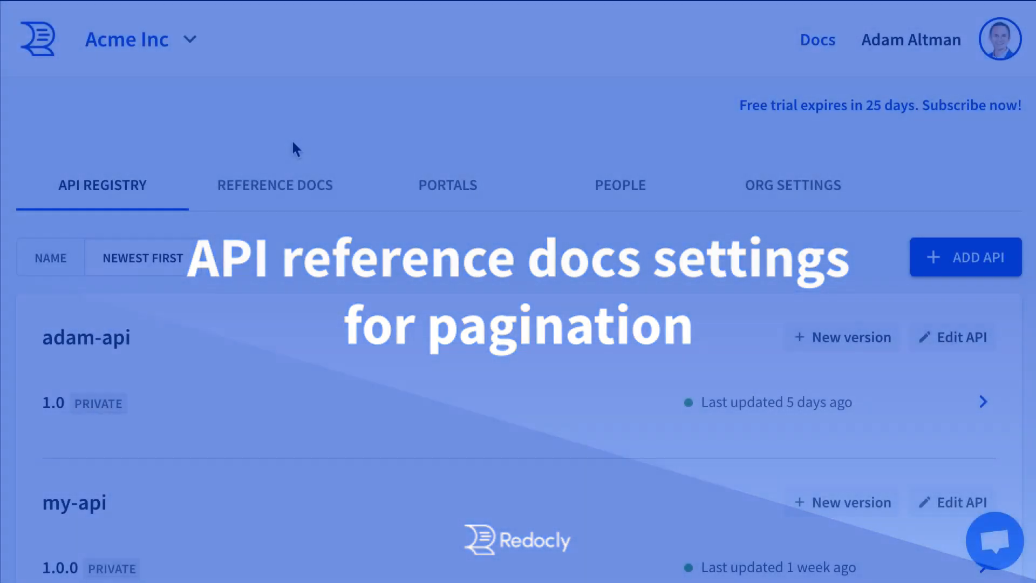
# Step: Go to Reference Docs, then API reference settings, and launch Live Configuration
pyautogui.click(274, 185)
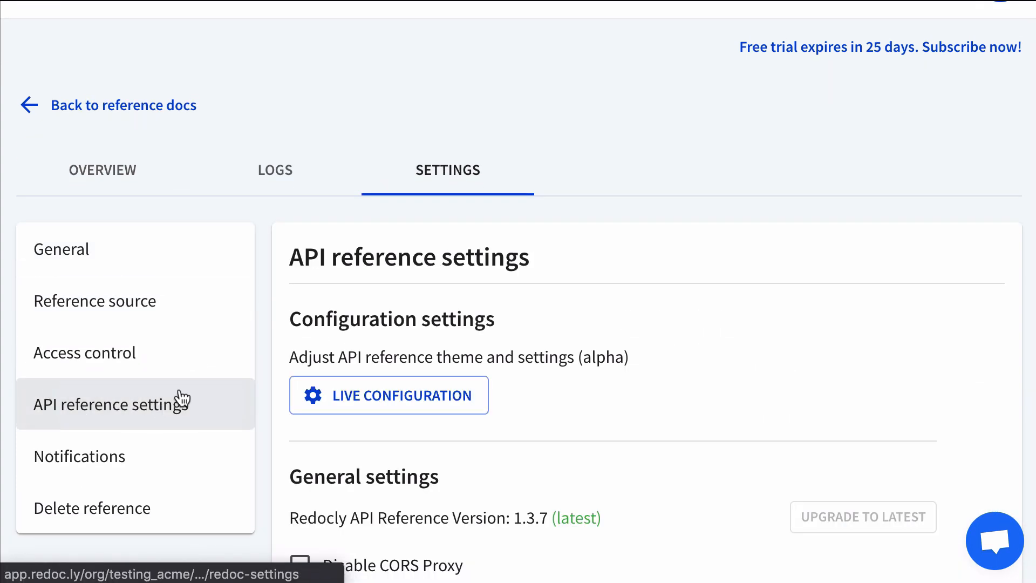
pyautogui.click(388, 395)
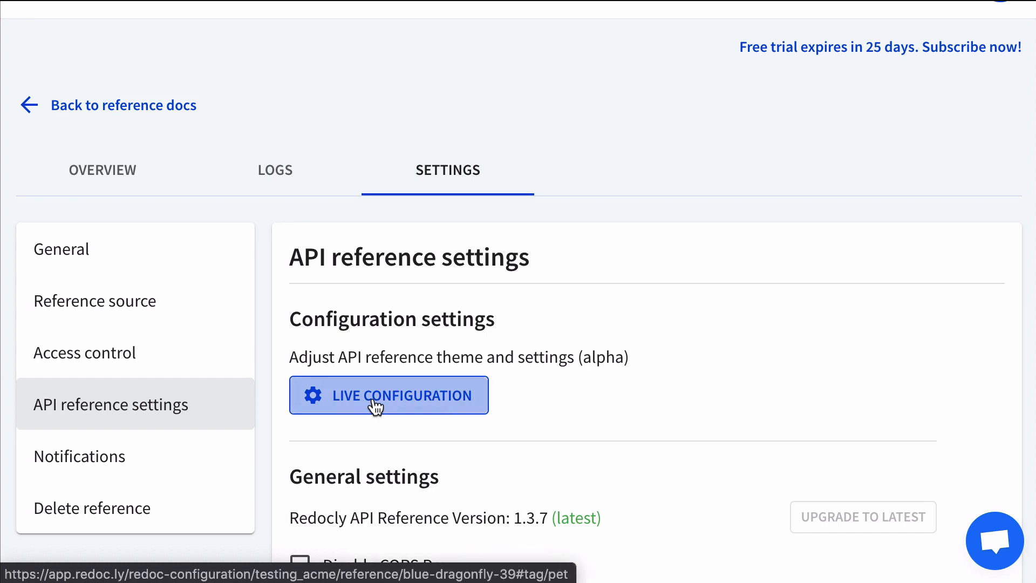
pyautogui.click(388, 395)
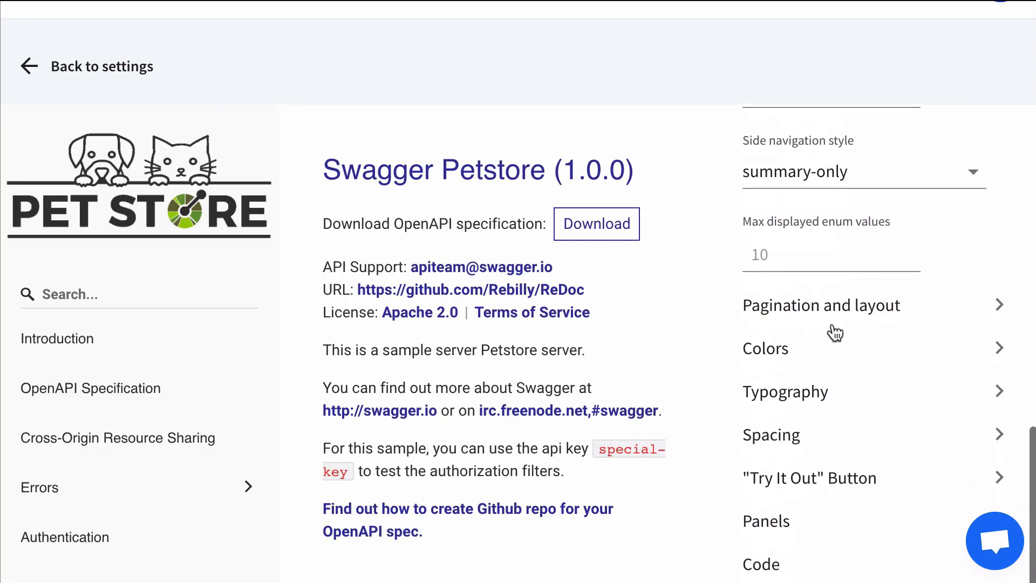
# Step: Expand Pagination and layout and set the pagination type to item
pyautogui.click(822, 304)
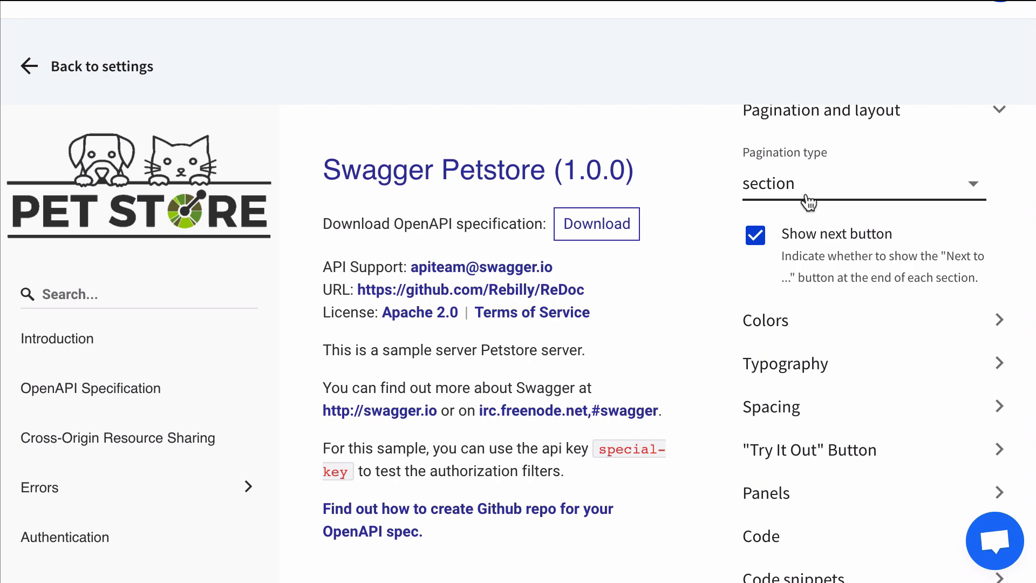
pyautogui.click(863, 183)
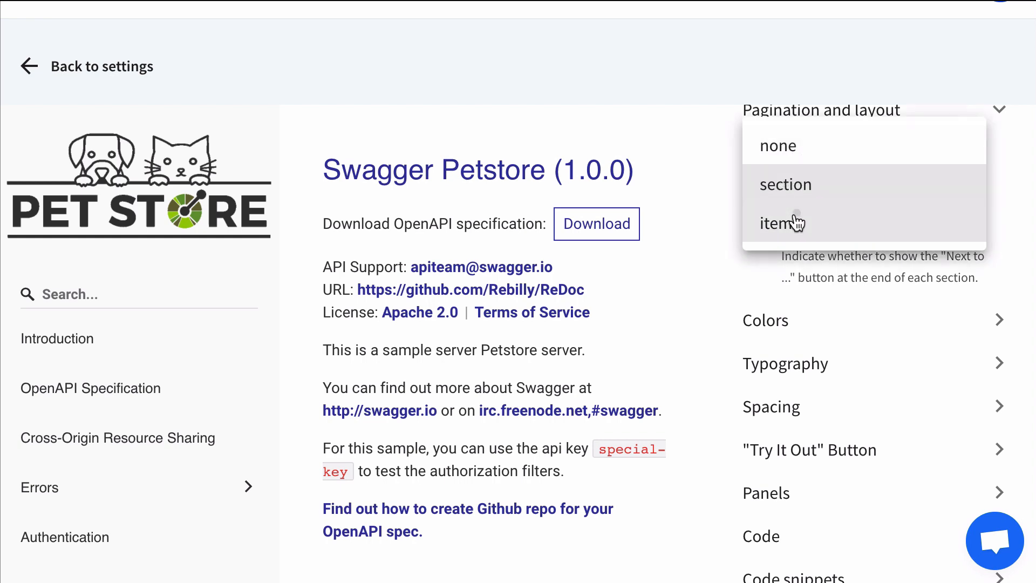
pyautogui.click(782, 223)
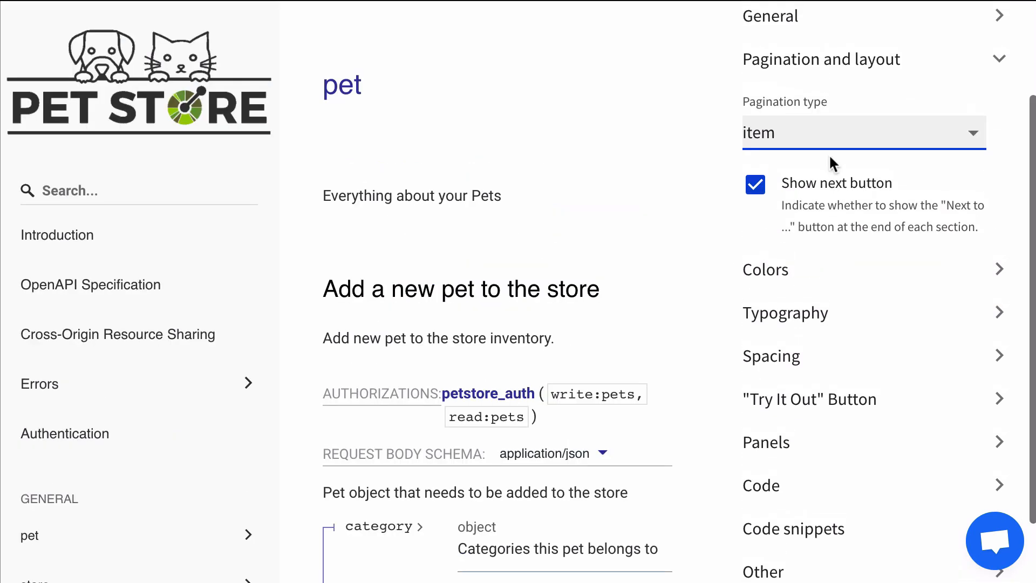
# Step: Switch the pagination type back to section and save the changes
pyautogui.click(863, 132)
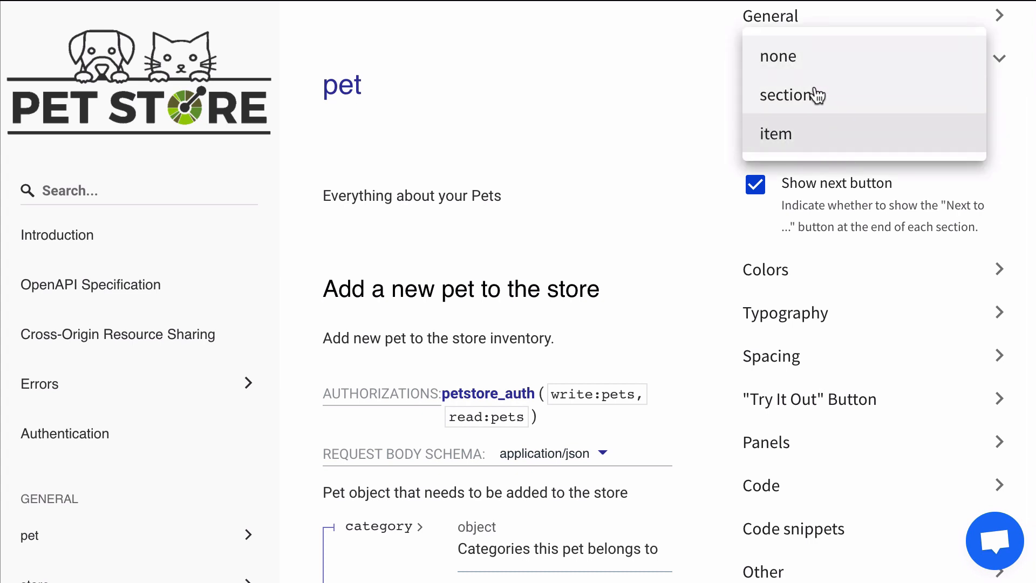
pyautogui.click(792, 95)
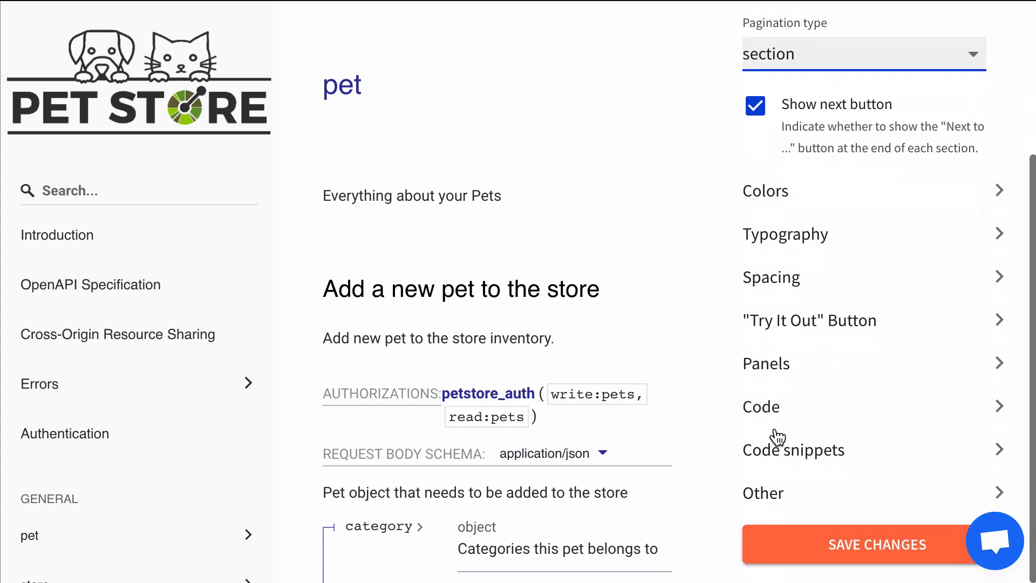
pyautogui.click(877, 545)
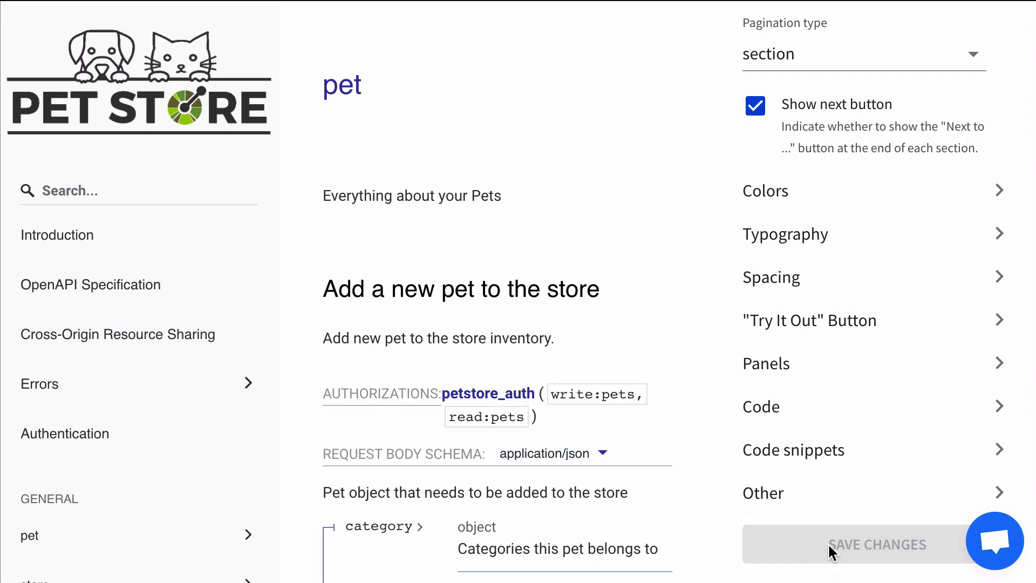